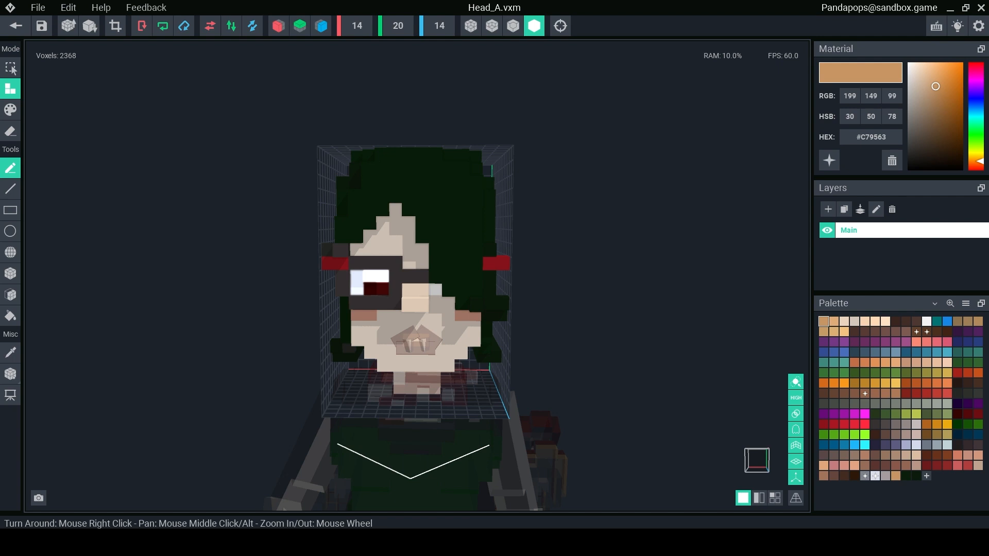
# Step: Select every voxel of the Head_A model so it is outlined and ready to move
pyautogui.click(41, 26)
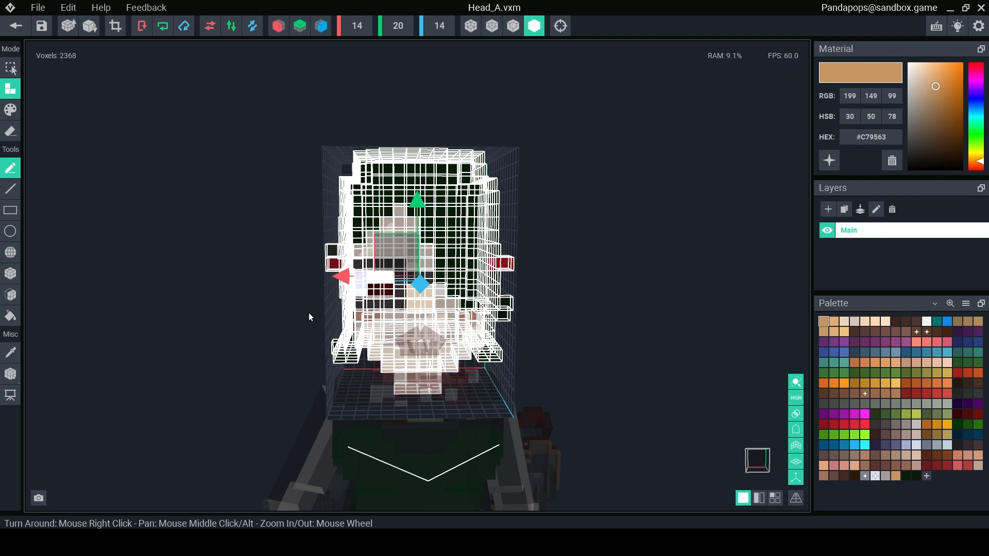
pyautogui.moveTo(244, 360)
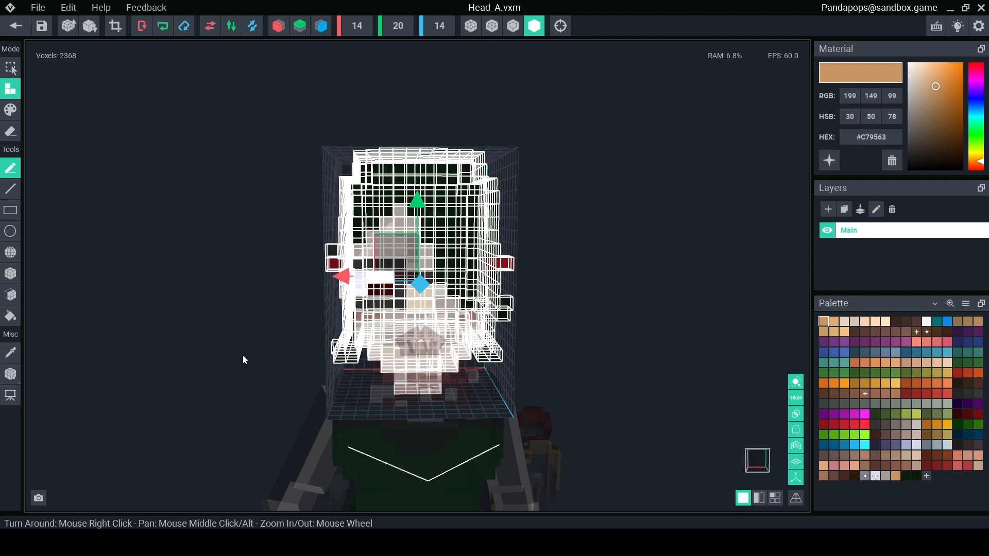
pyautogui.moveTo(417, 277); pyautogui.dragTo(479, 271)
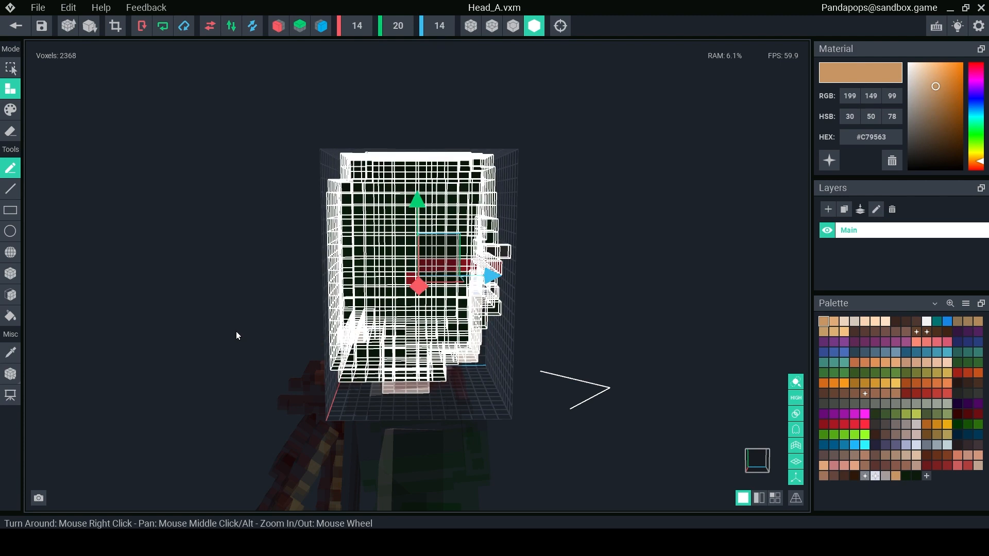
pyautogui.moveTo(237, 336); pyautogui.dragTo(610, 399)
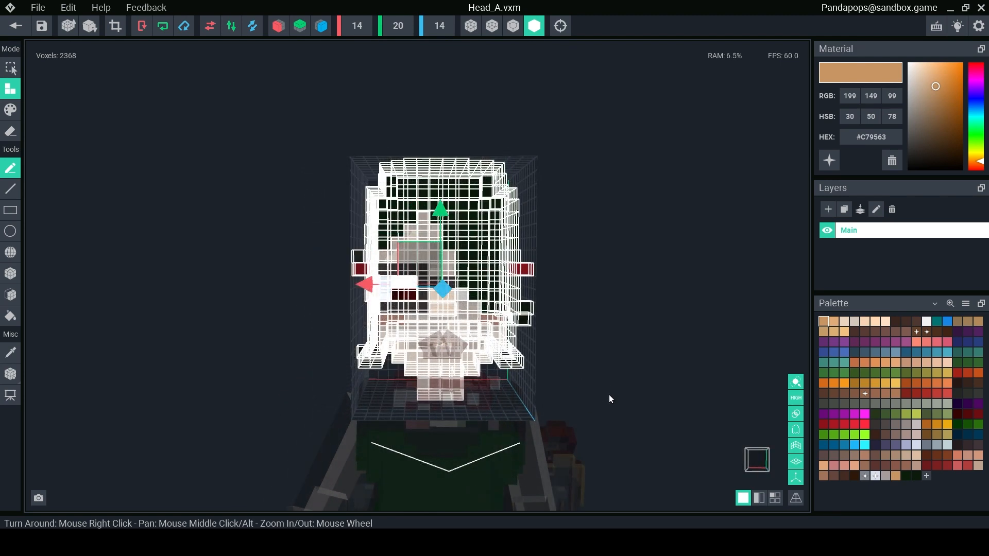